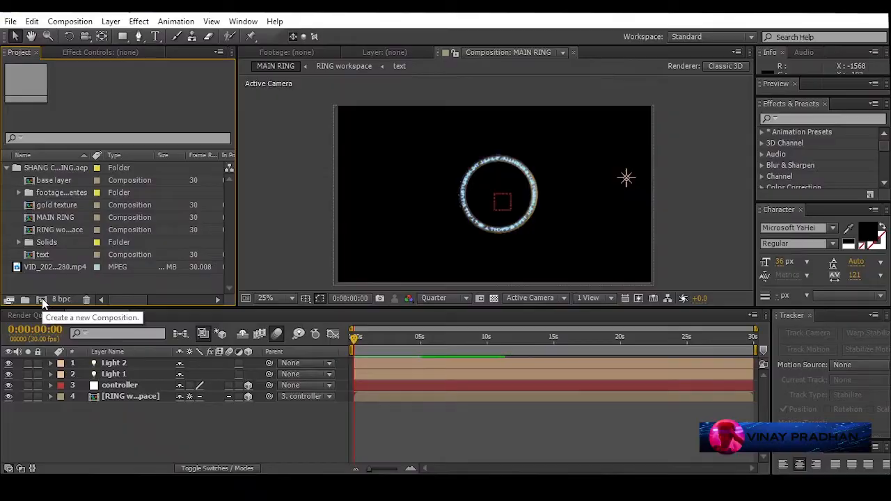
Step: Create a new 1080p, 24 fps composition from the Project panel
{"action": "left_click", "coordinate": [42, 298]}
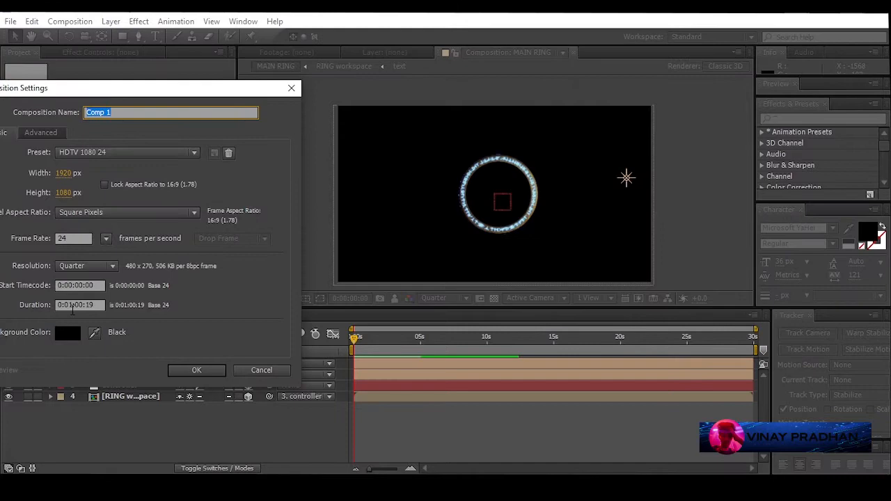
{"action": "left_click", "coordinate": [196, 370]}
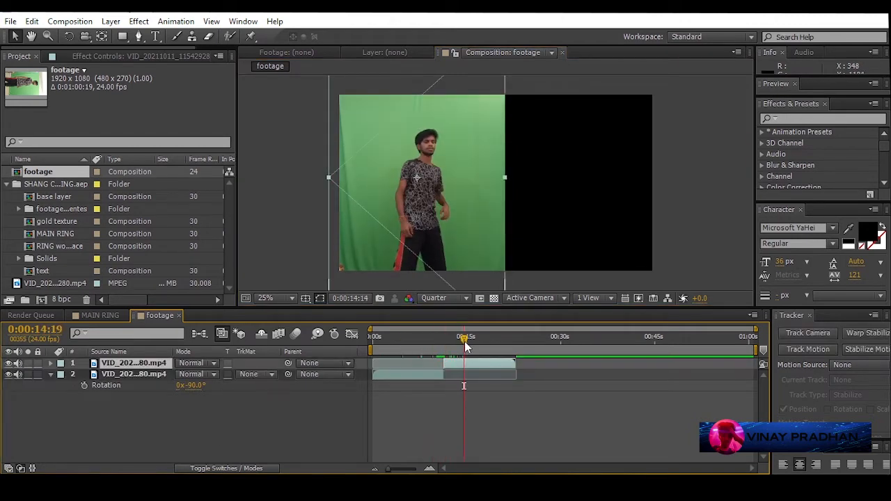
Step: Scrub the dancer clips and line up the second copy's timing with the first
{"action": "left_click_drag", "start_coordinate": [465, 336], "coordinate": [496, 335]}
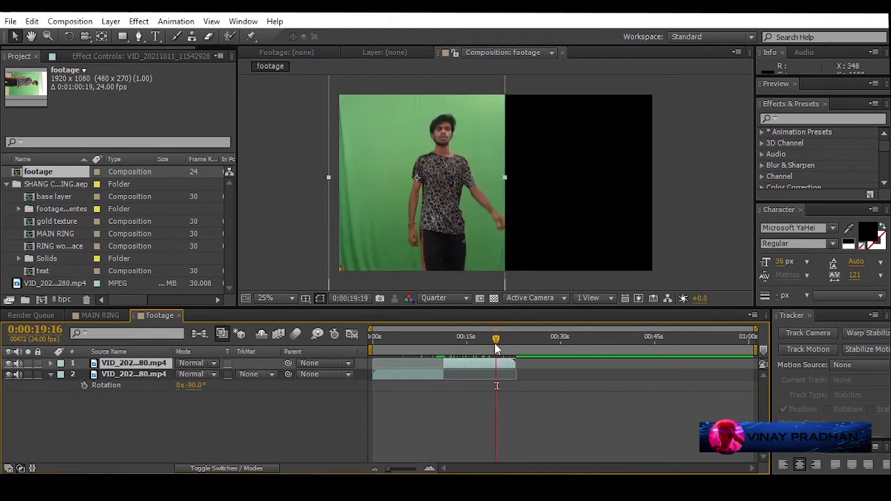
{"action": "left_click_drag", "start_coordinate": [496, 336], "coordinate": [415, 337]}
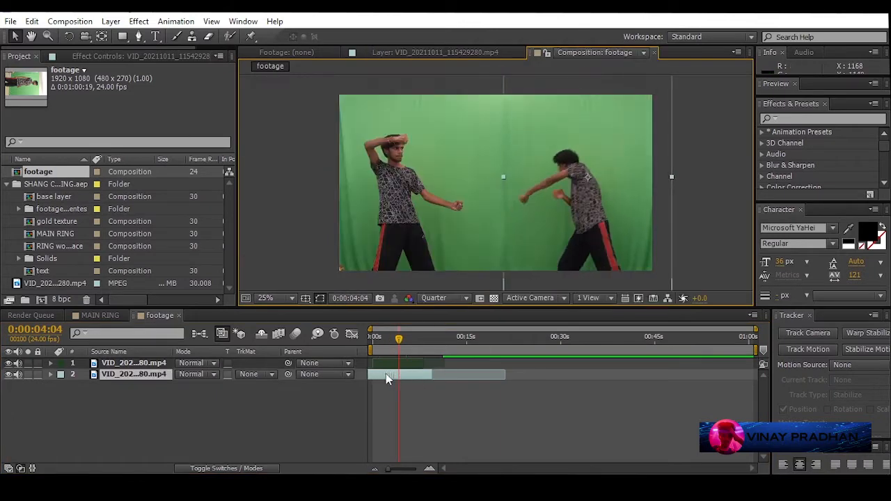
{"action": "left_click_drag", "start_coordinate": [398, 340], "coordinate": [388, 340]}
{"action": "type", "text": "key"}
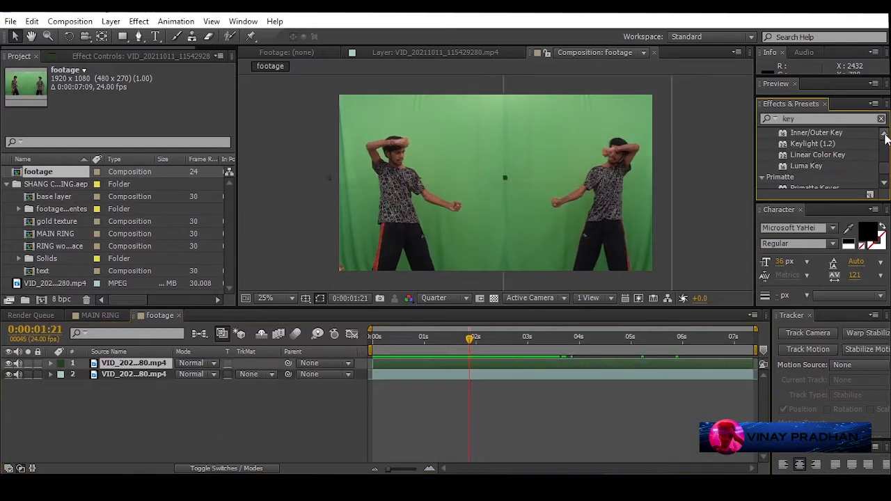
Step: Key out the green screen with Keylight and rescale the second dancer to fit
{"action": "left_click", "coordinate": [174, 140]}
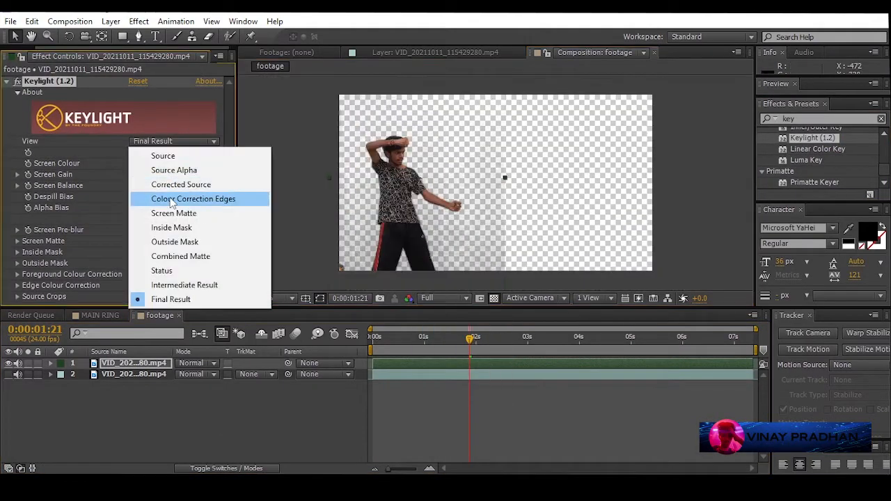
{"action": "left_click", "coordinate": [174, 212]}
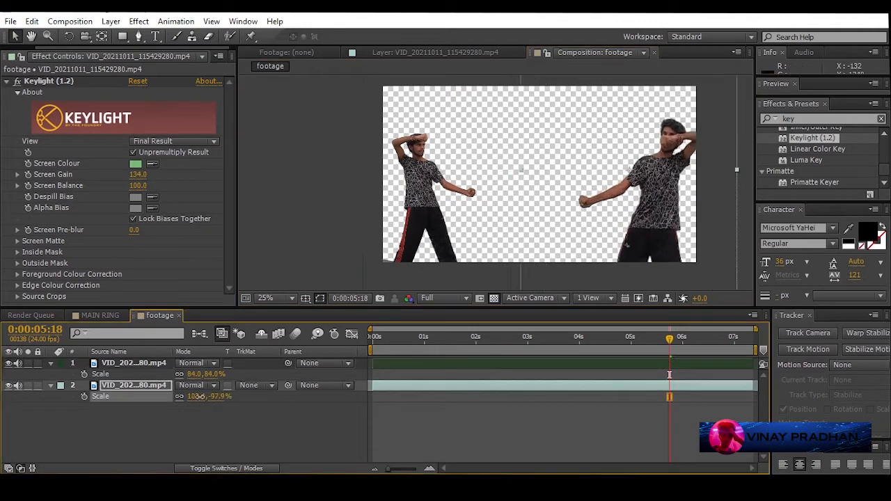
{"action": "left_click", "coordinate": [418, 336]}
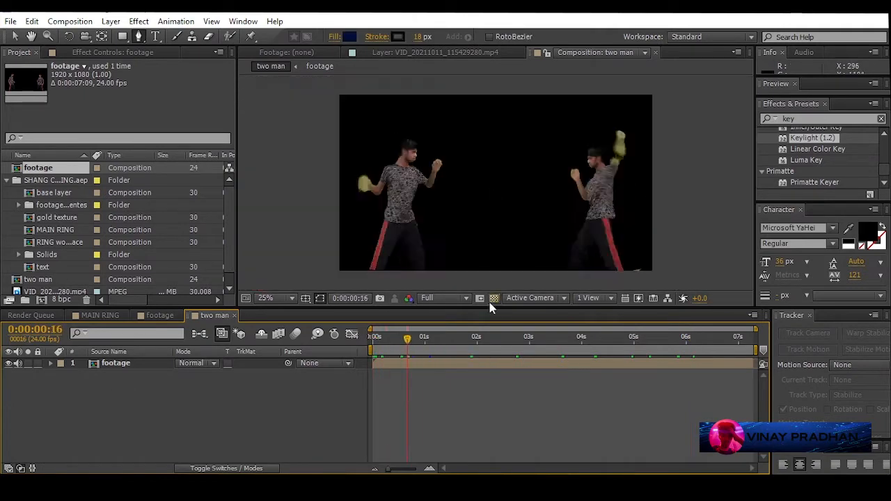
Step: Show the transparency grid behind the keyed dancers and rewind to the first frame
{"action": "left_click", "coordinate": [493, 298]}
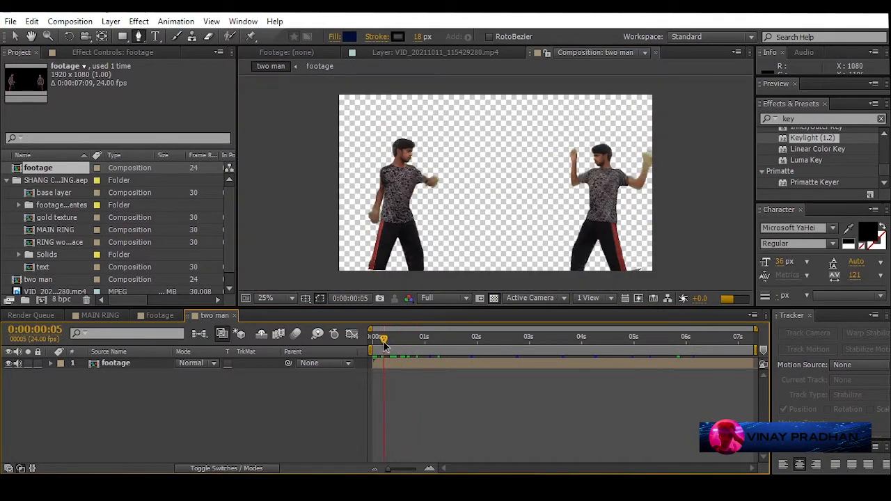
{"action": "left_click_drag", "start_coordinate": [383, 340], "coordinate": [398, 340]}
{"action": "type", "text": "orenge"}
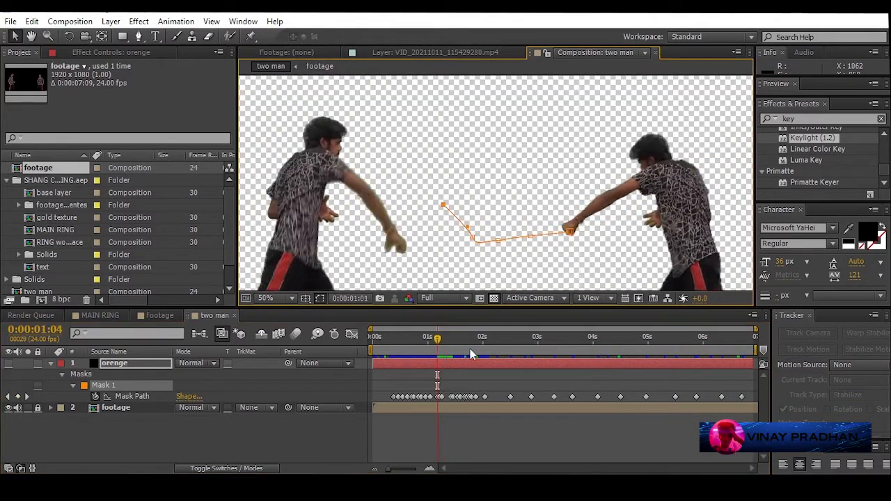
Step: Reshape the orange layer's hand-to-hand mask path at a later frame
{"action": "left_click_drag", "start_coordinate": [438, 339], "coordinate": [428, 340]}
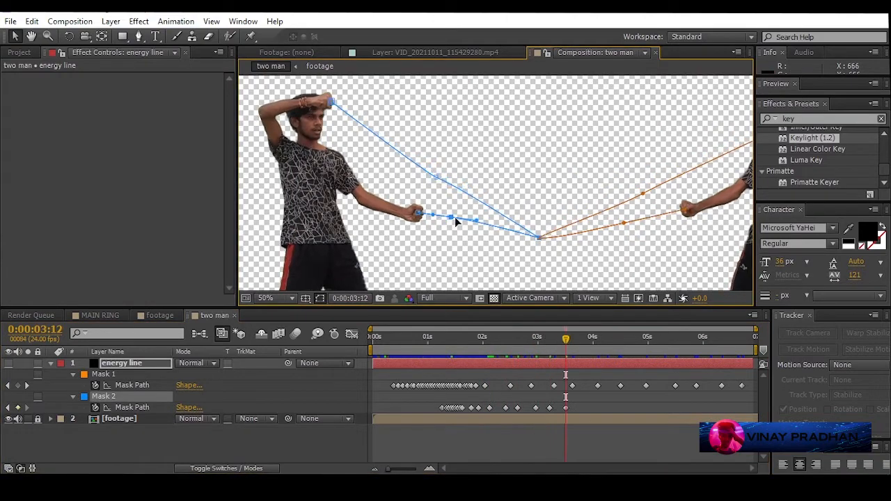
Step: Adjust points on the second mask path between the dancers' hands
{"action": "left_click", "coordinate": [727, 335]}
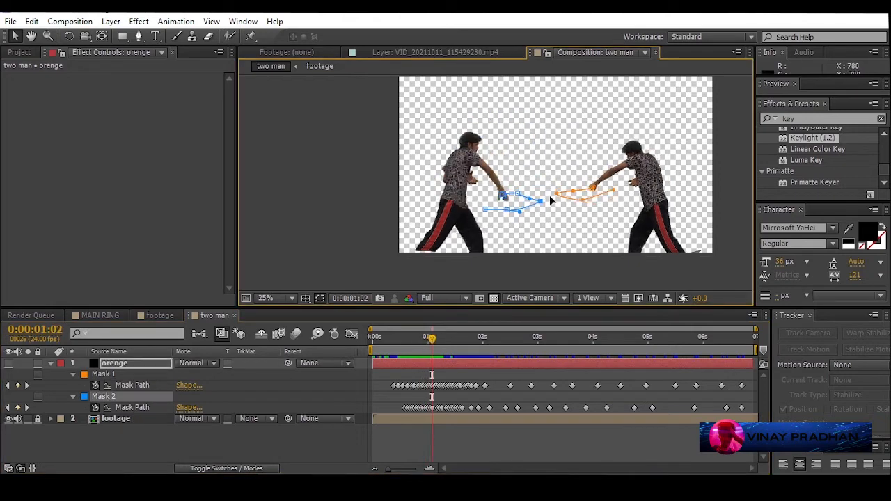
{"action": "left_click", "coordinate": [437, 336]}
{"action": "type", "text": "saber"}
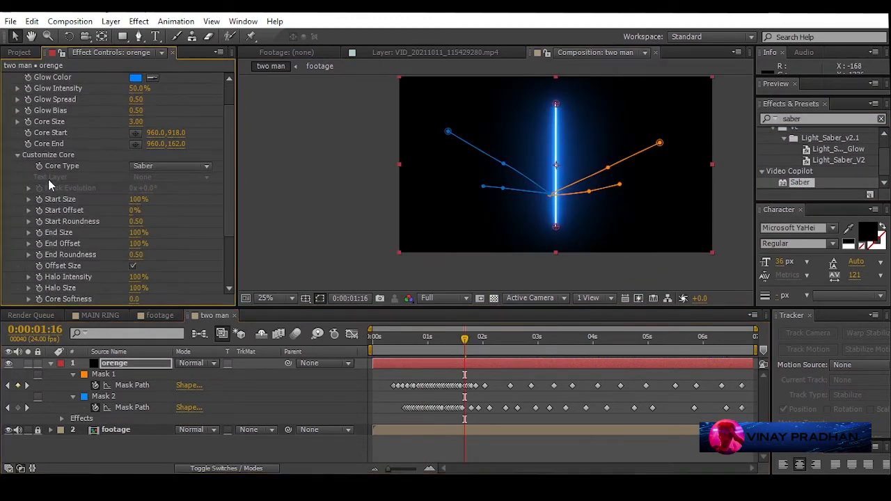
Step: Set Saber's Core Type to Layer Masks and change its glow colour
{"action": "left_click", "coordinate": [170, 165]}
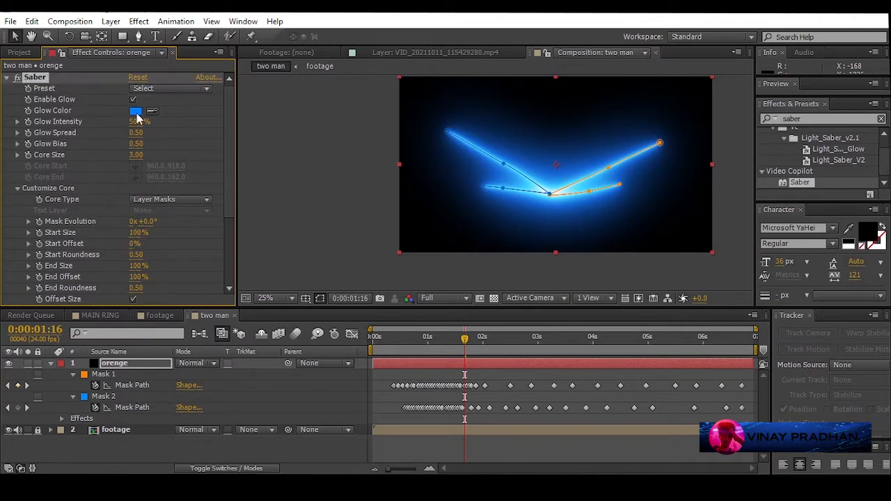
{"action": "left_click", "coordinate": [170, 87]}
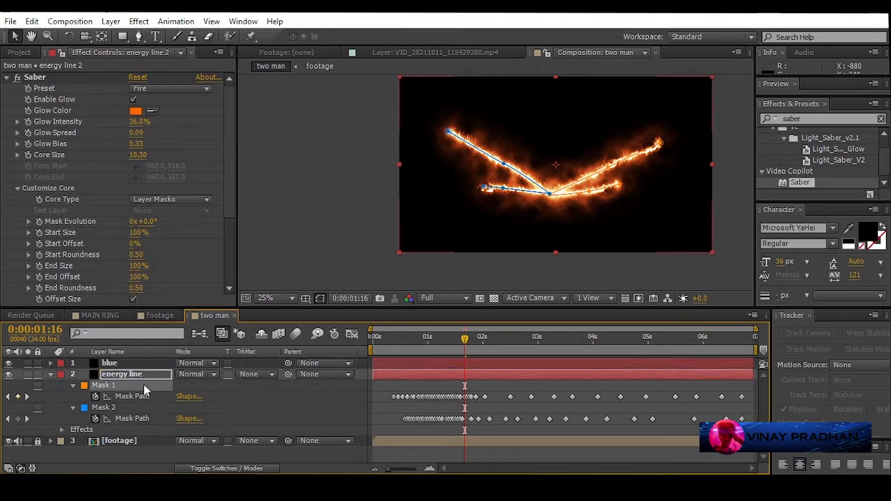
Step: Recolour the duplicated blue layer's label and reveal its second mask's properties
{"action": "left_click", "coordinate": [108, 362]}
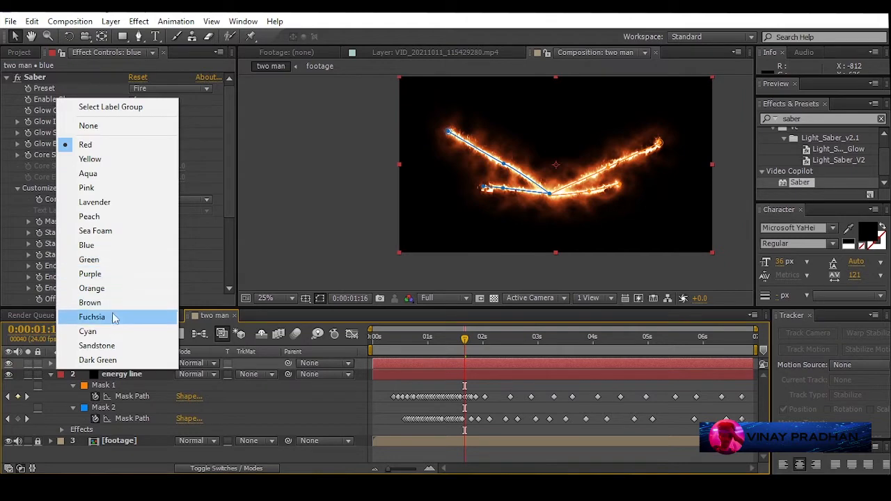
{"action": "left_click", "coordinate": [92, 288]}
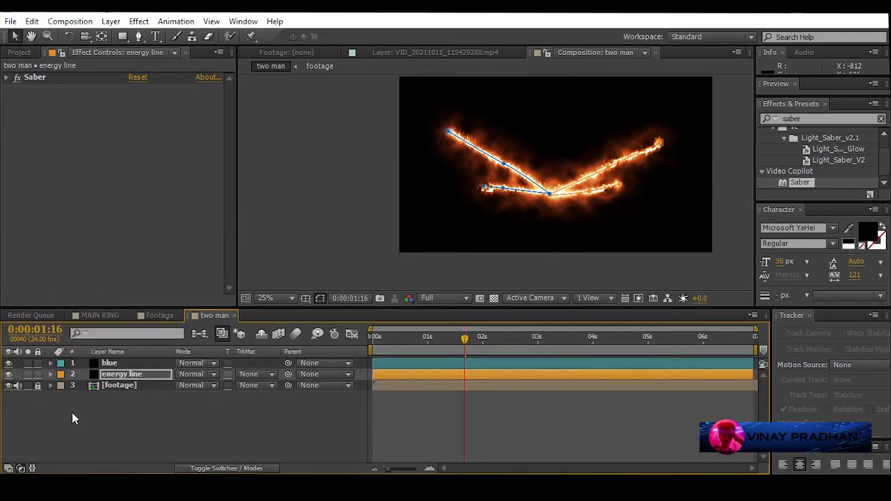
{"action": "left_click", "coordinate": [109, 362]}
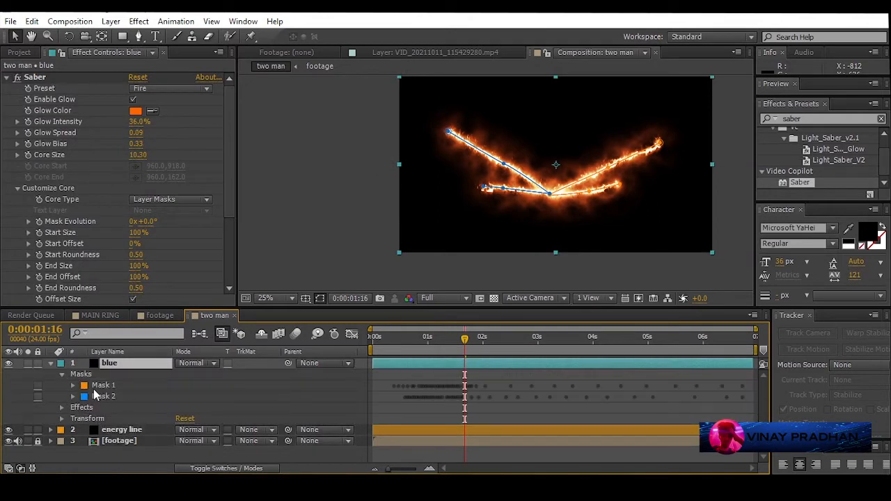
{"action": "left_click", "coordinate": [72, 395]}
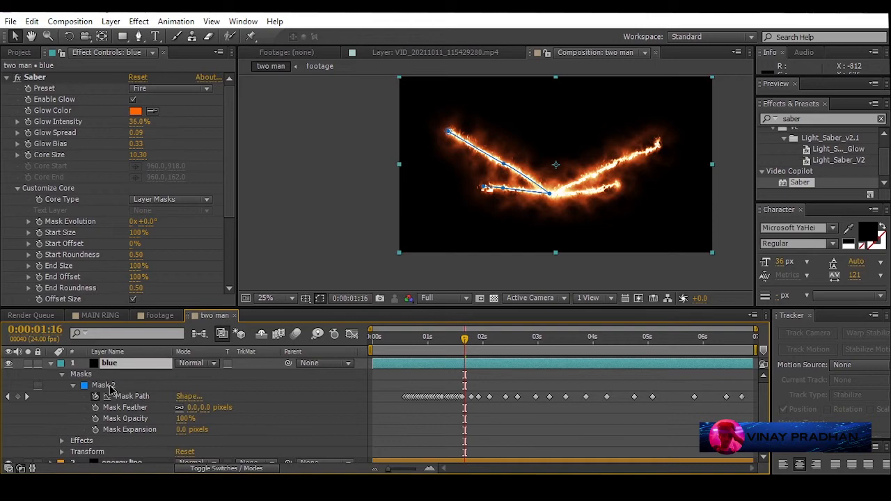
{"action": "mouse_move", "coordinate": [76, 395]}
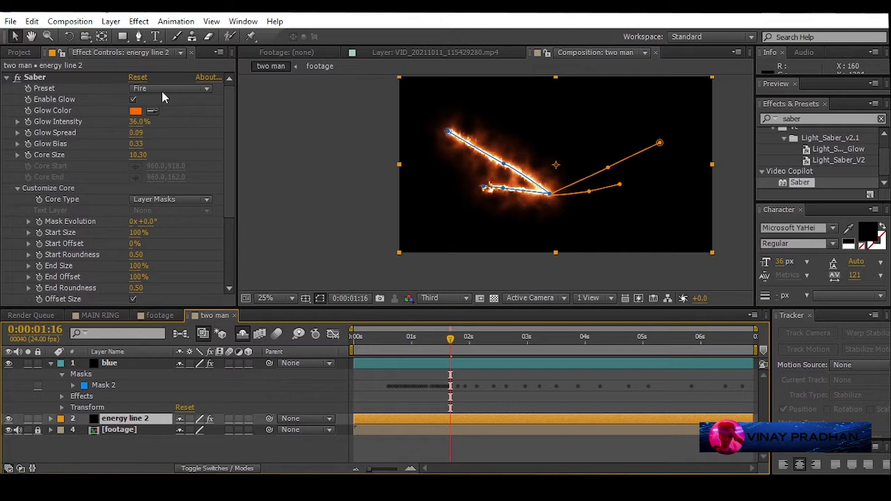
Step: Give the blue layer's Saber the Electric preset with a blue glow
{"action": "left_click", "coordinate": [170, 89]}
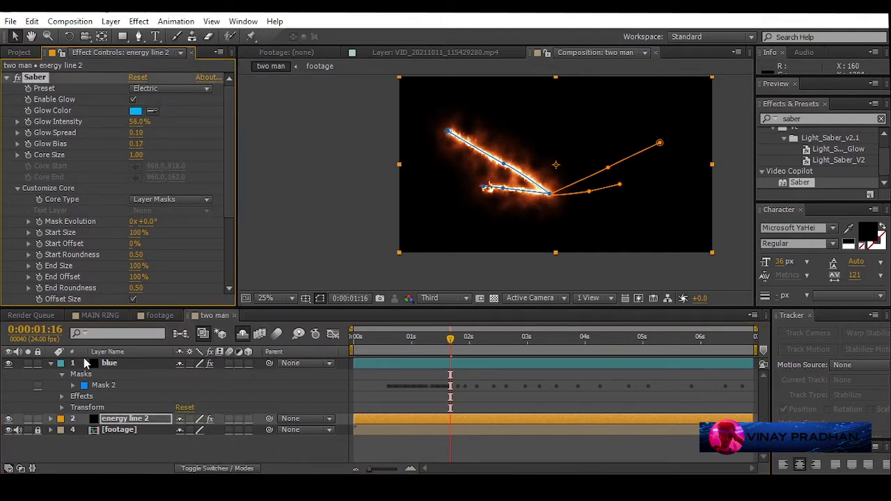
{"action": "left_click", "coordinate": [50, 362]}
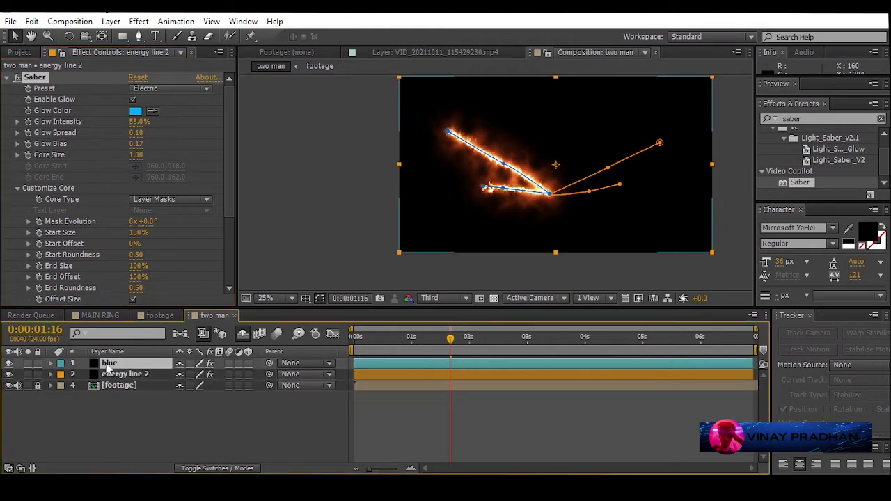
{"action": "left_click", "coordinate": [109, 362]}
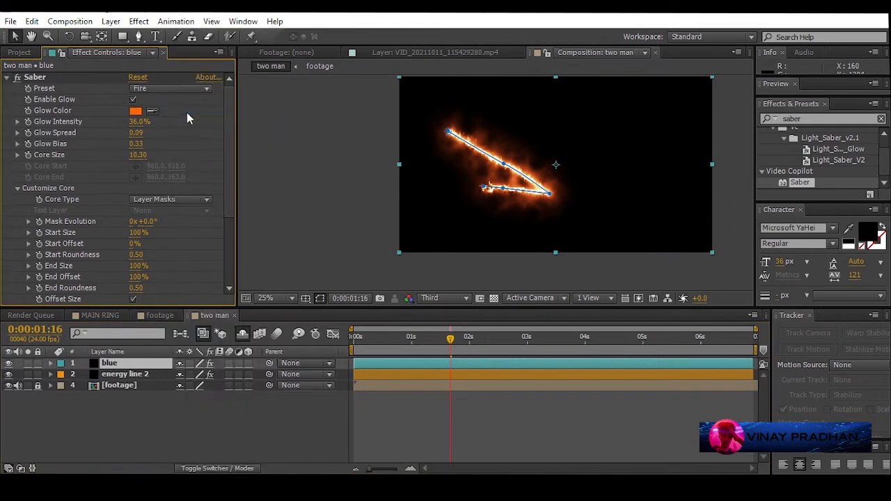
{"action": "left_click", "coordinate": [170, 88]}
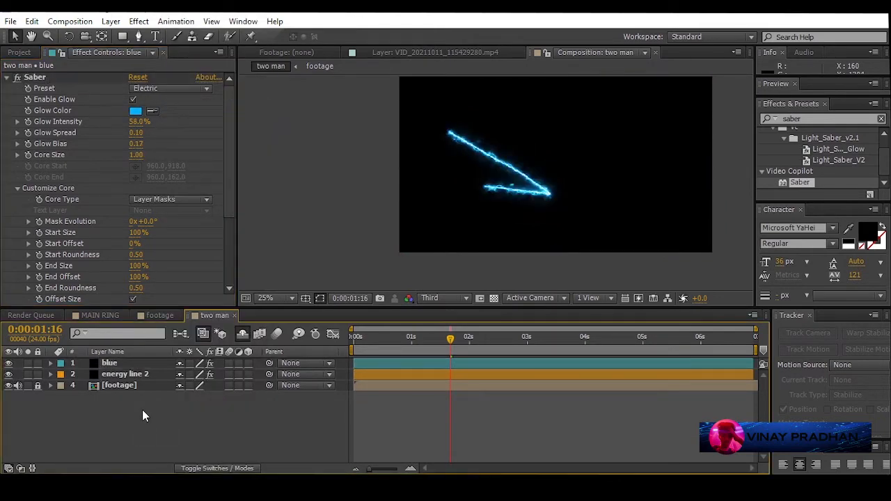
Step: Set a new glow colour on energy line 2's Saber effect
{"action": "left_click", "coordinate": [125, 373]}
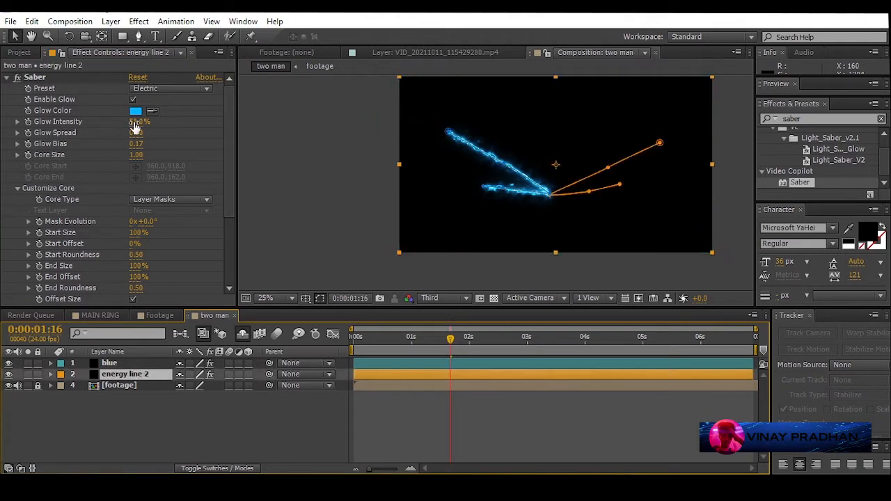
{"action": "left_click", "coordinate": [136, 111]}
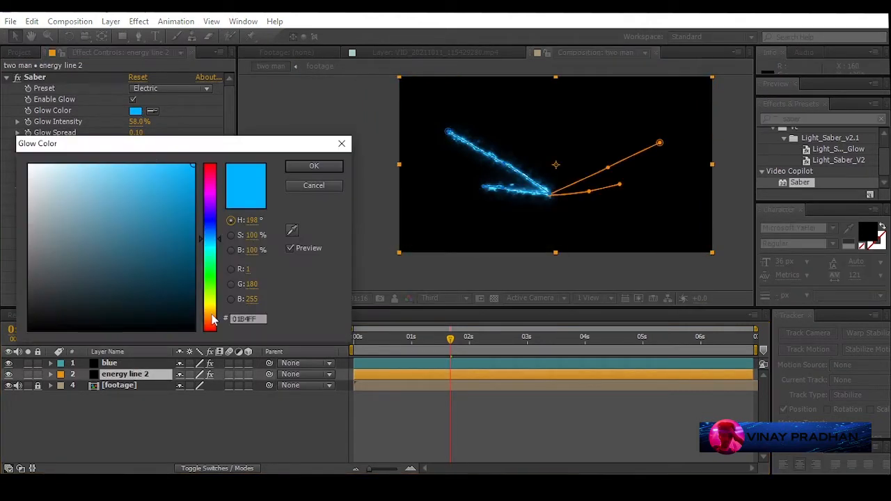
{"action": "left_click", "coordinate": [313, 166]}
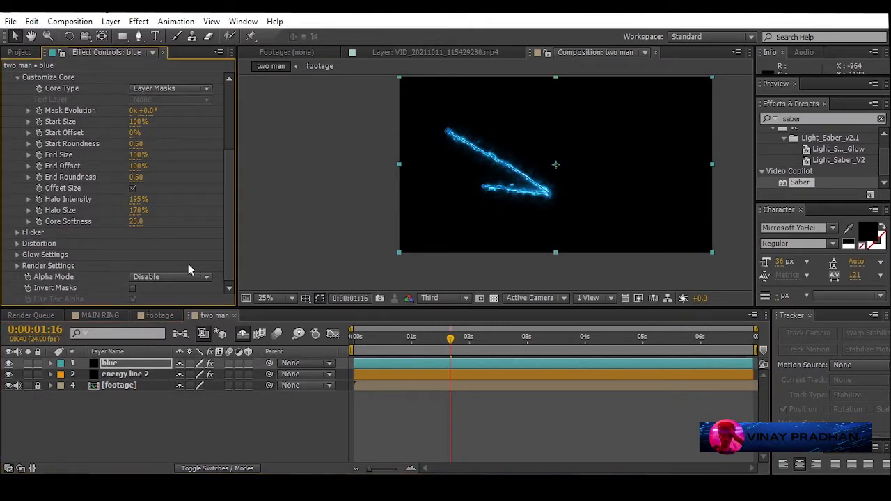
Step: Move the dancer footage layer above the two energy rope layers
{"action": "scroll", "scroll_direction": "down", "scroll_amount": 3}
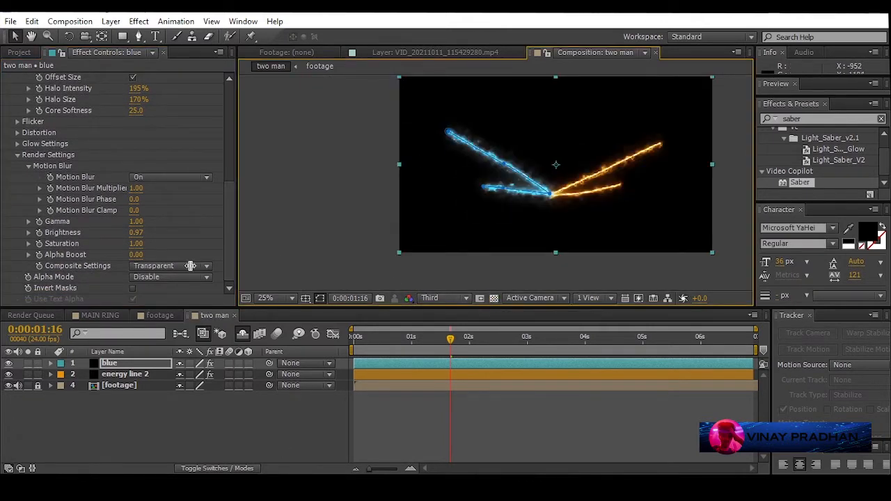
{"action": "left_click", "coordinate": [120, 362]}
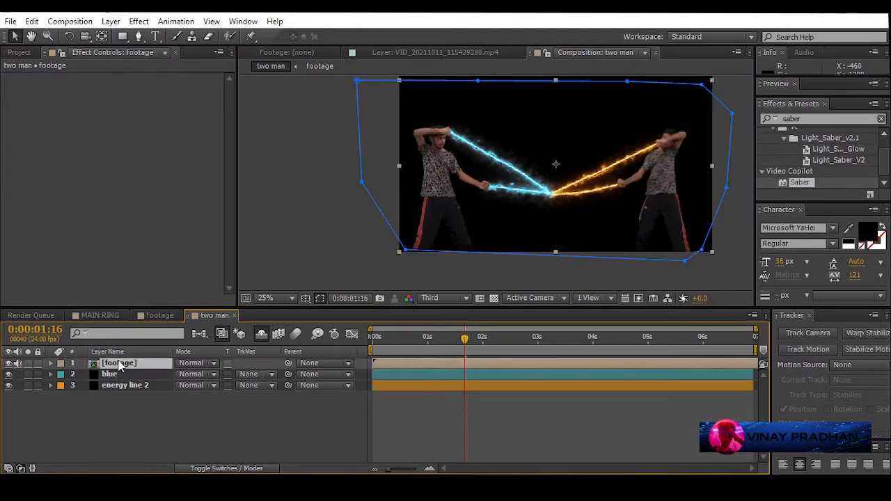
Step: Add a new shape layer and draw a small white ring on the orange energy rope
{"action": "left_click", "coordinate": [397, 335]}
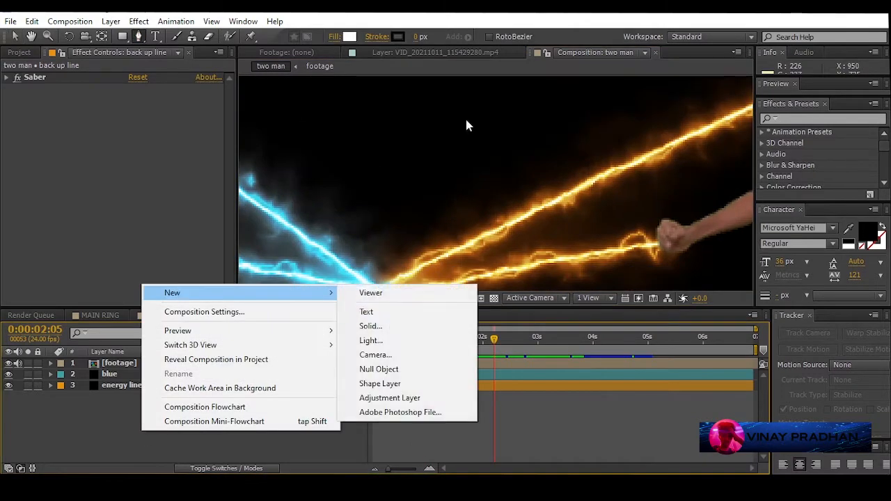
{"action": "left_click", "coordinate": [379, 382]}
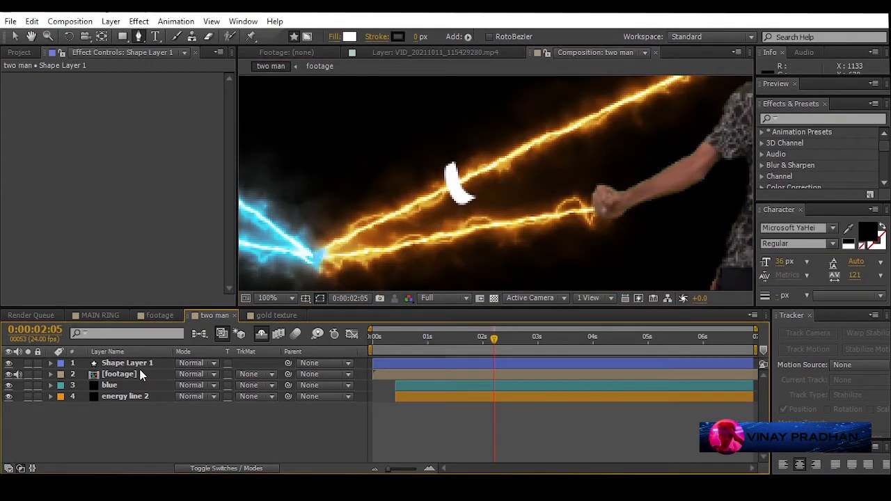
{"action": "left_click", "coordinate": [126, 361]}
{"action": "type", "text": "glow"}
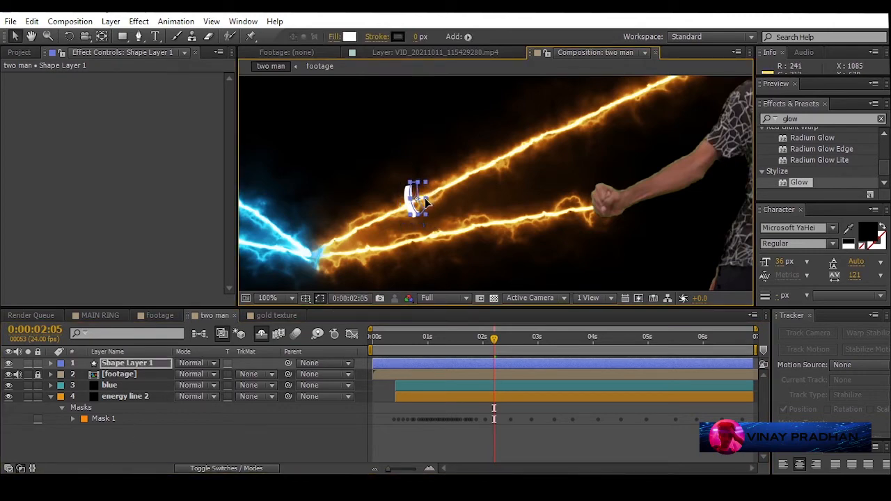
Step: Apply Gaussian Blur, orange VC Color Vibrance and Glow to Shape Layer 1
{"action": "type", "text": "blur"}
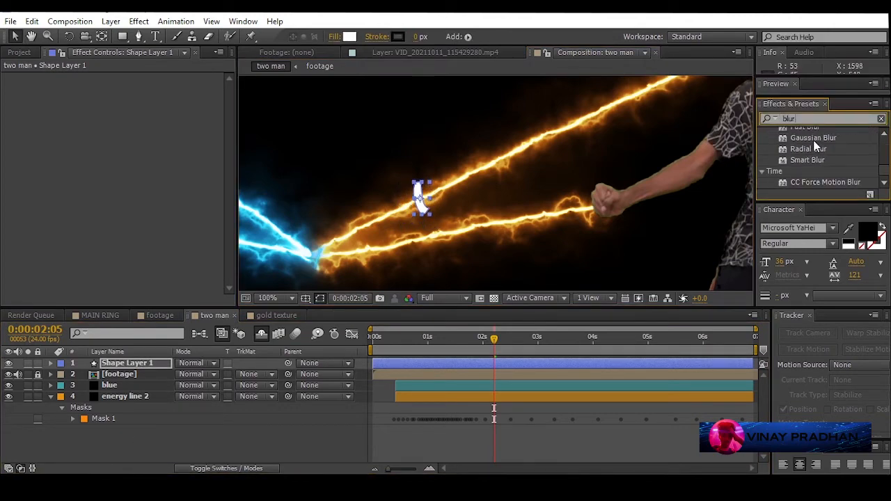
{"action": "double_click", "coordinate": [813, 137]}
{"action": "type", "text": "vc"}
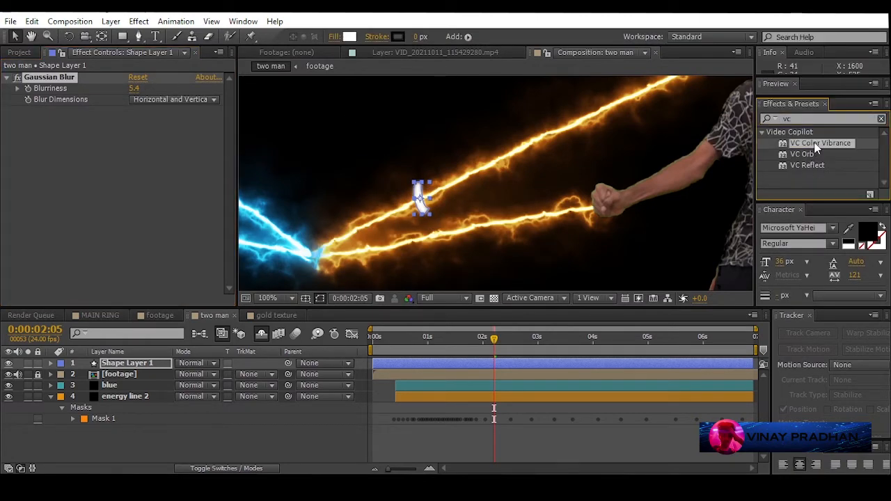
{"action": "double_click", "coordinate": [821, 142]}
{"action": "type", "text": "glow"}
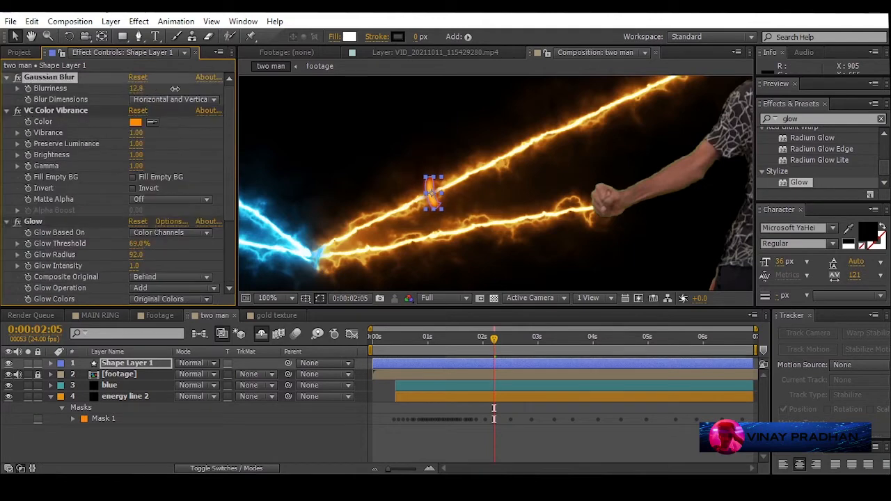
{"action": "left_click_drag", "start_coordinate": [452, 195], "coordinate": [443, 198]}
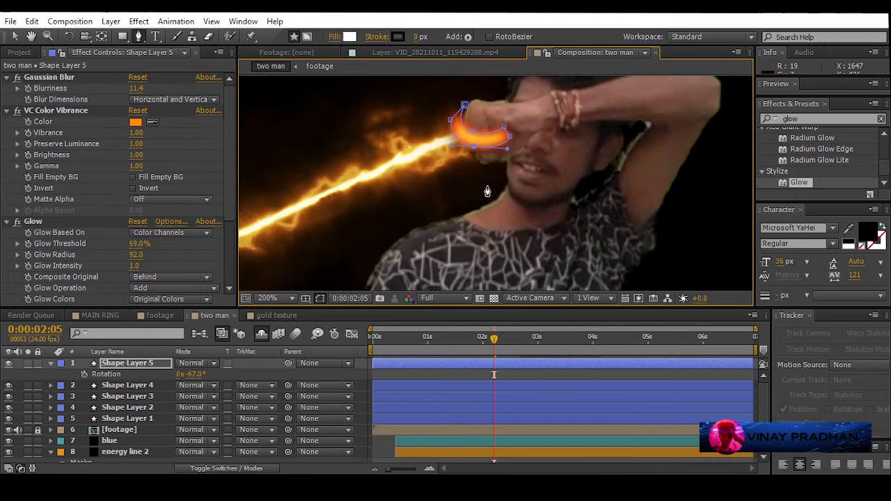
Step: Duplicate Shape Layer 1 into rotated copies wrapping the dancer's arm and rope
{"action": "left_click", "coordinate": [126, 385]}
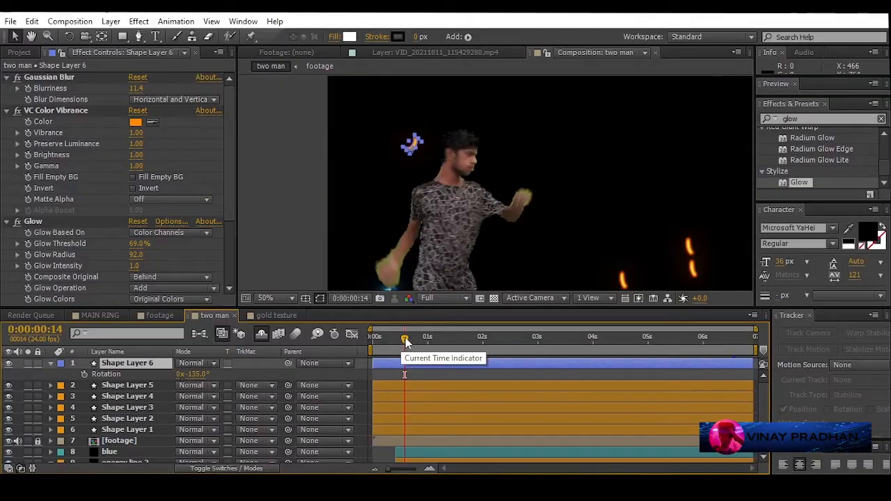
Step: Move to the connecting frame and place duplicated rings along the blue rope
{"action": "left_click_drag", "start_coordinate": [407, 335], "coordinate": [473, 336]}
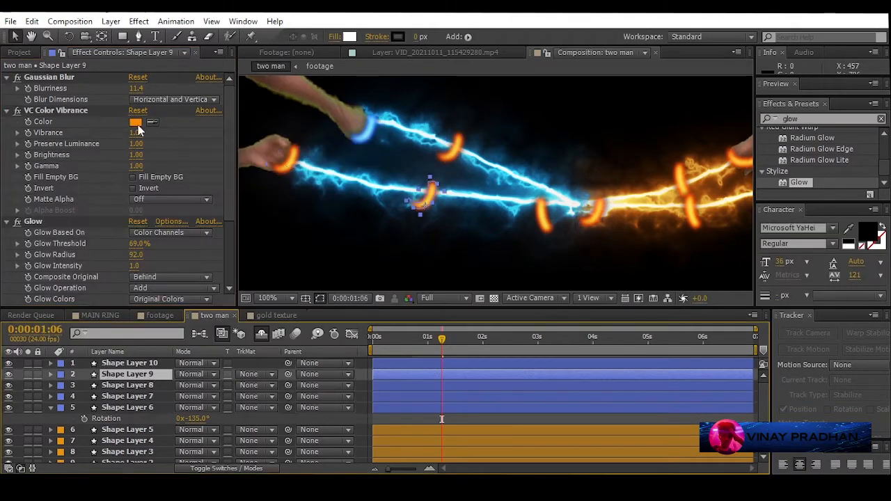
Step: Set VC Color Vibrance to blue on the rings sitting over the blue rope
{"action": "left_click", "coordinate": [137, 121]}
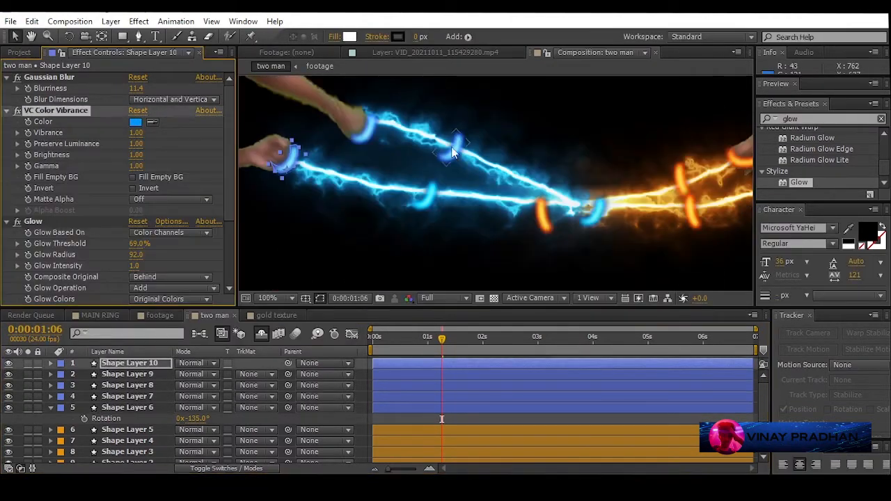
{"action": "left_click", "coordinate": [130, 384]}
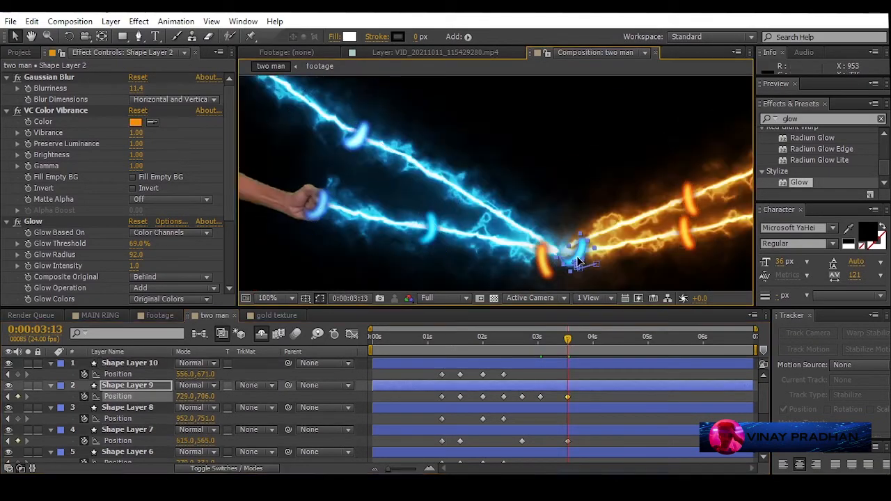
Step: Rename rings h1, h2, m1, m2, center and keyframe Position so they follow the ropes
{"action": "left_click", "coordinate": [619, 335]}
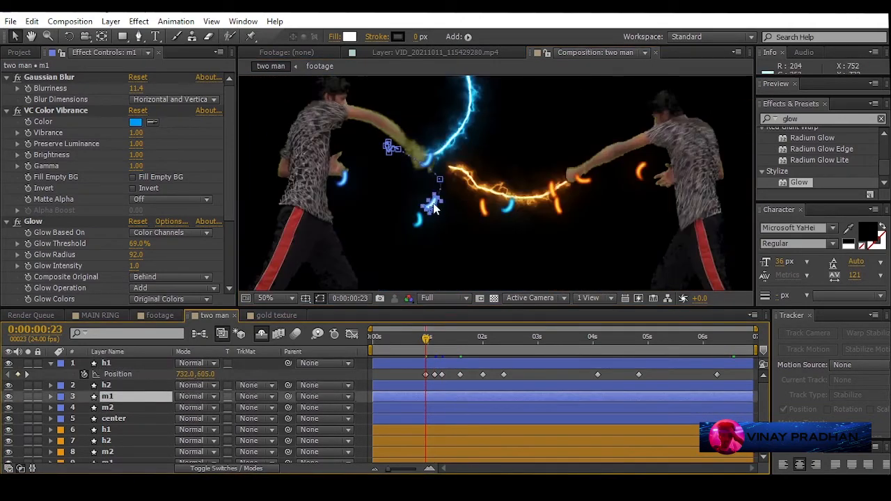
{"action": "left_click", "coordinate": [114, 417]}
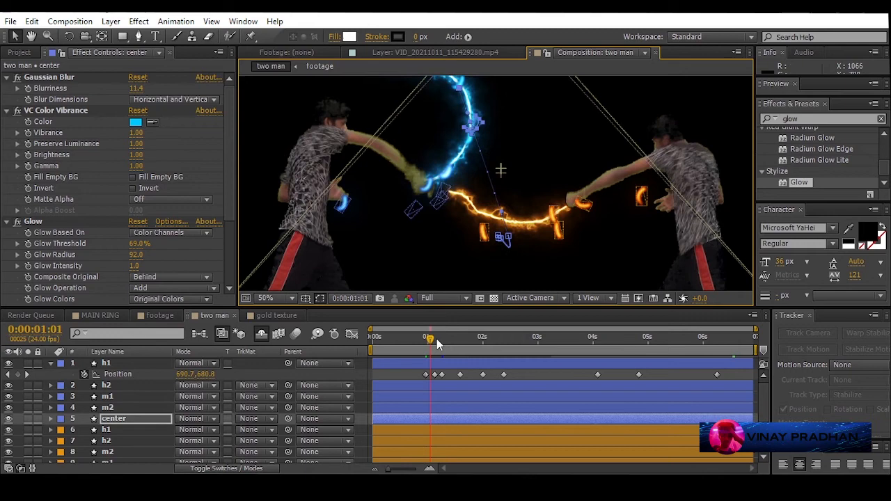